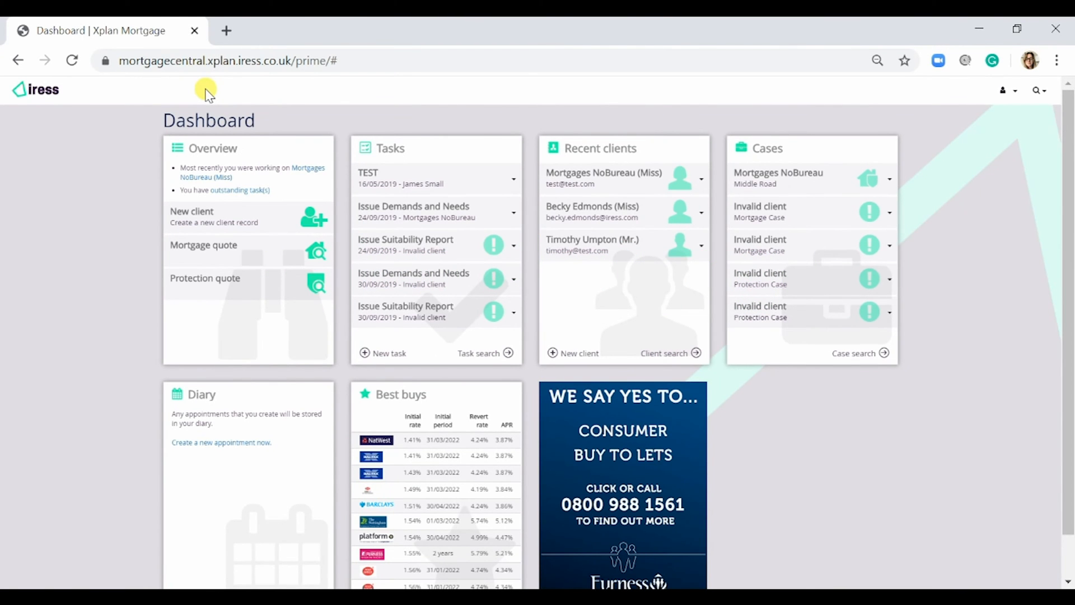
mouse_move(240, 214)
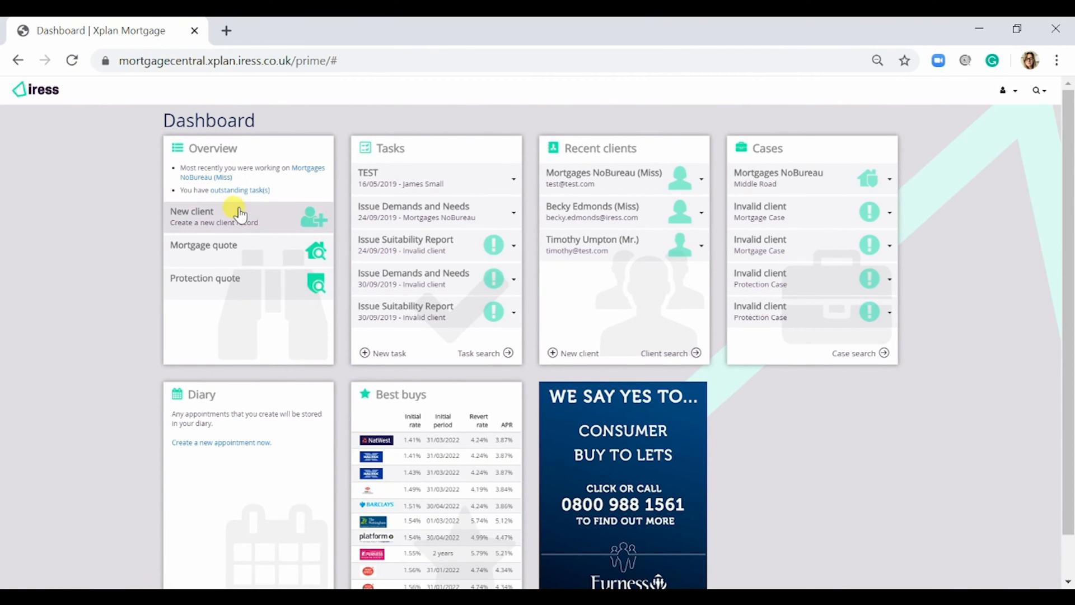
left_click(192, 216)
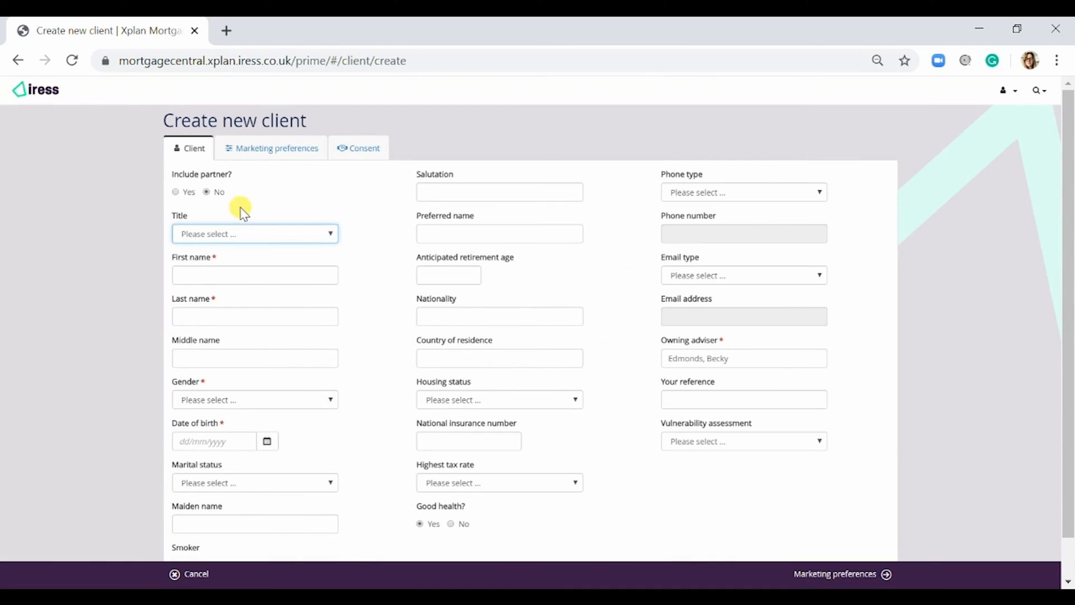
scroll("down", 3)
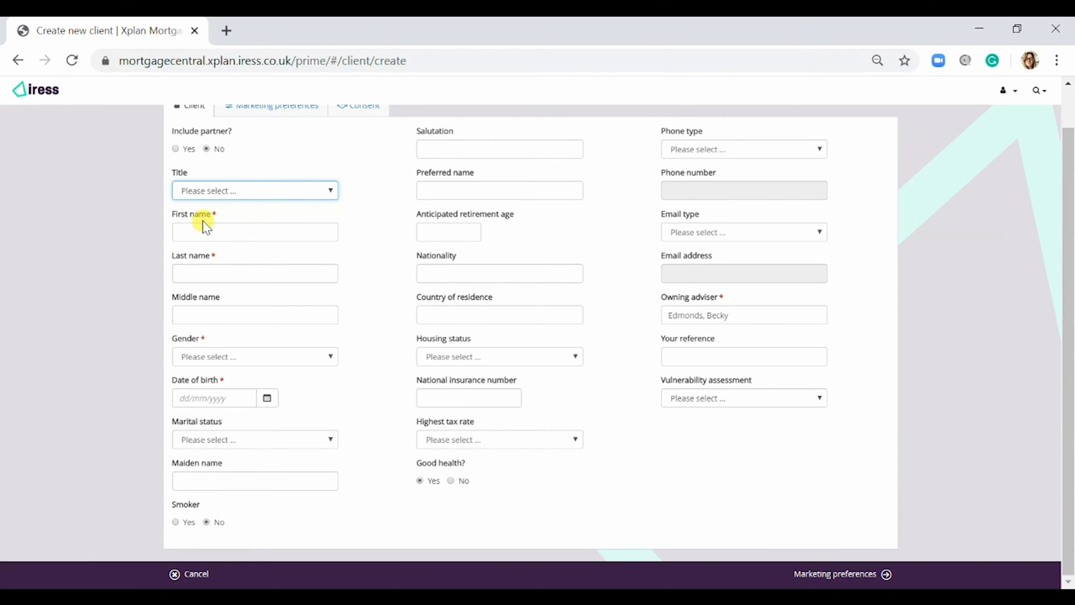
mouse_move(307, 212)
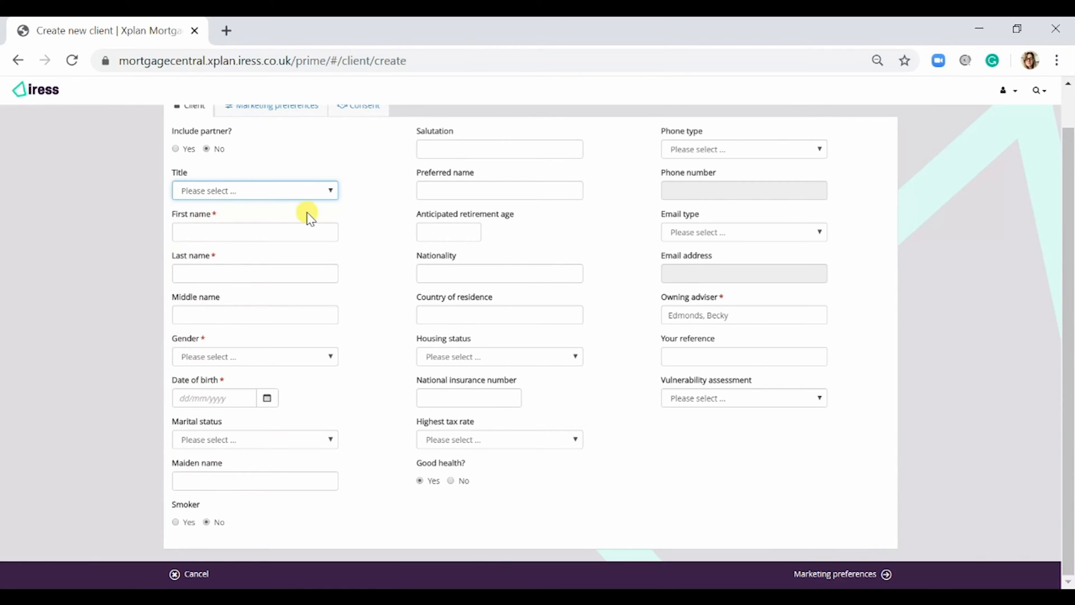
left_click(254, 190)
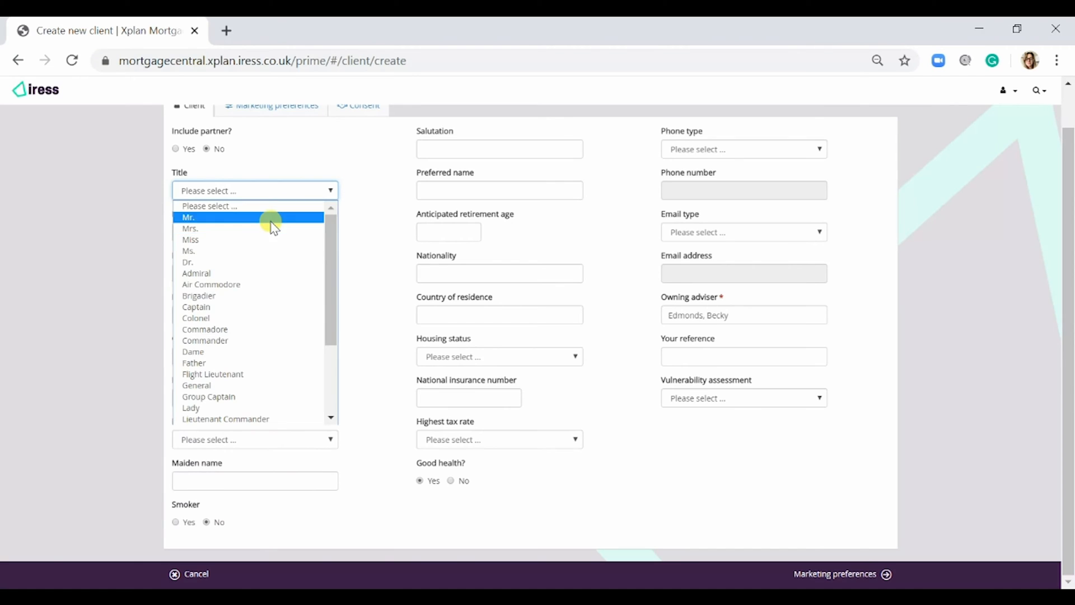
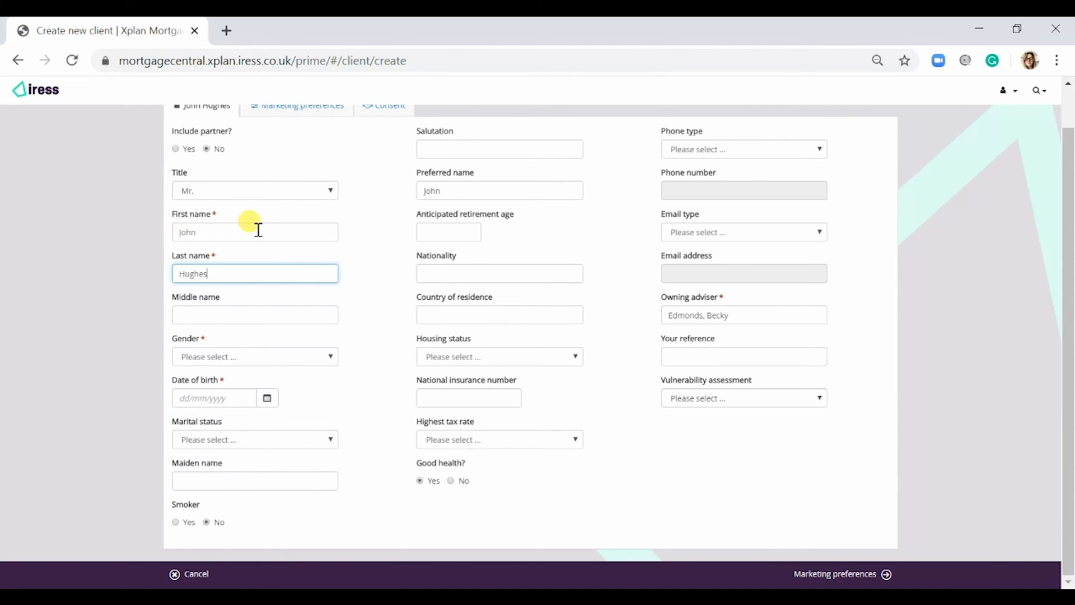
Set gender to Male and begin entering the 01/01/1991 date of birth.
left_click(254, 356)
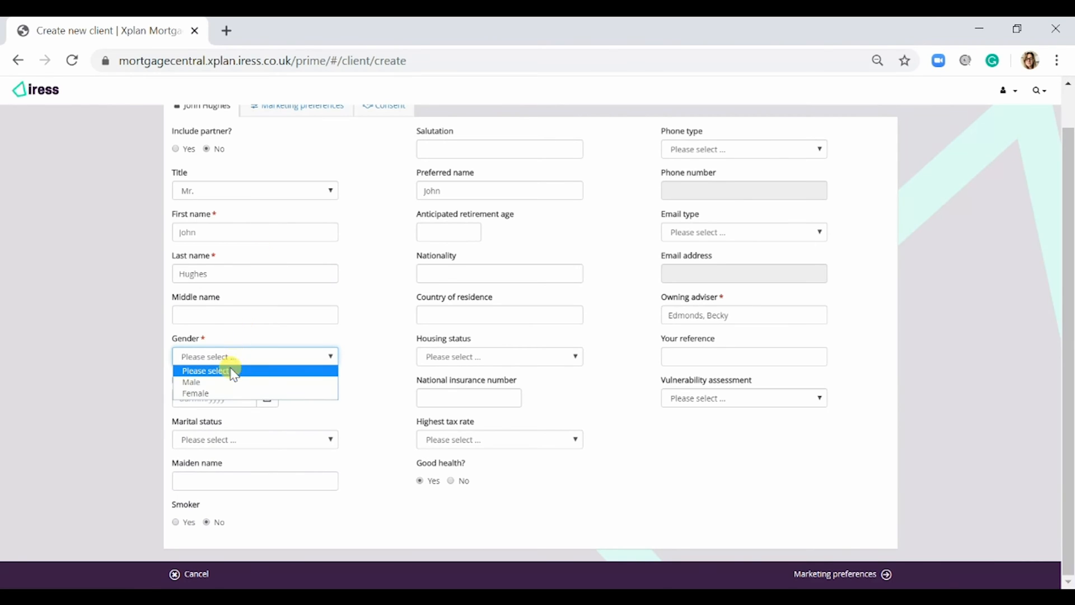
left_click(192, 381)
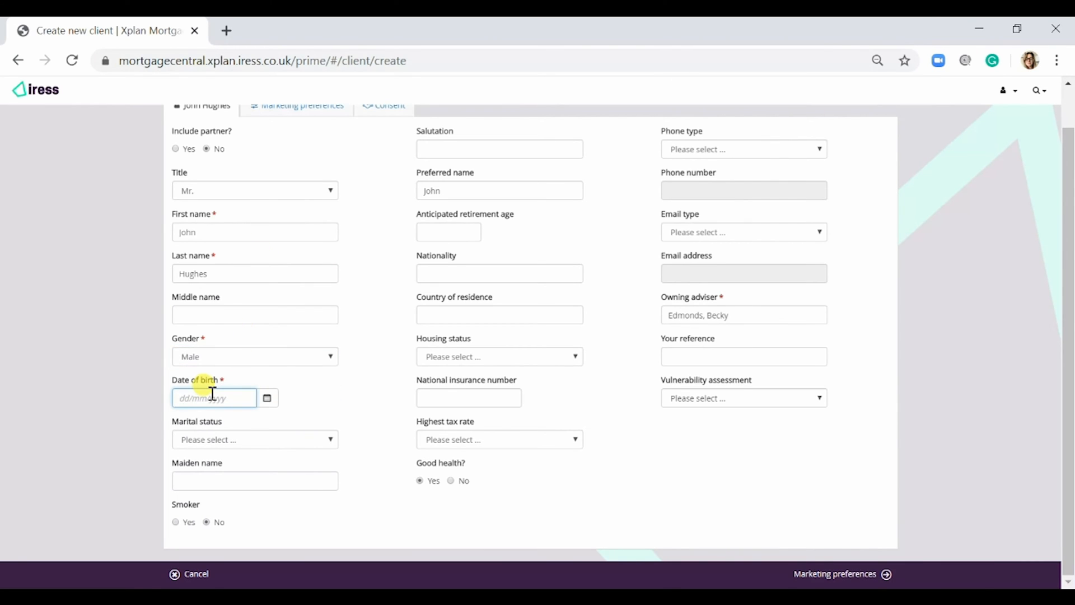
type("01011991")
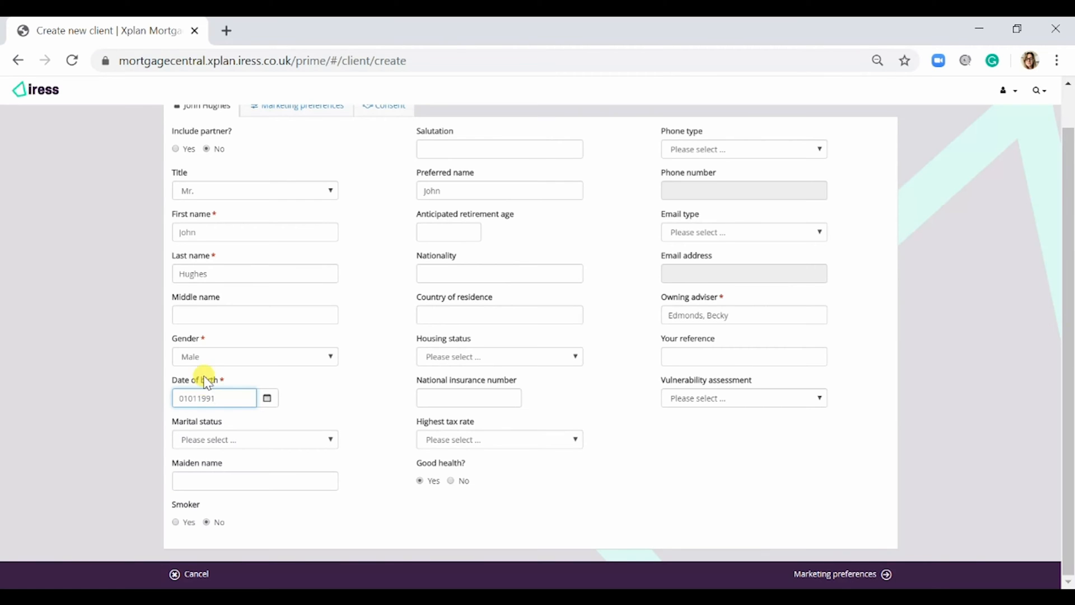
mouse_move(247, 440)
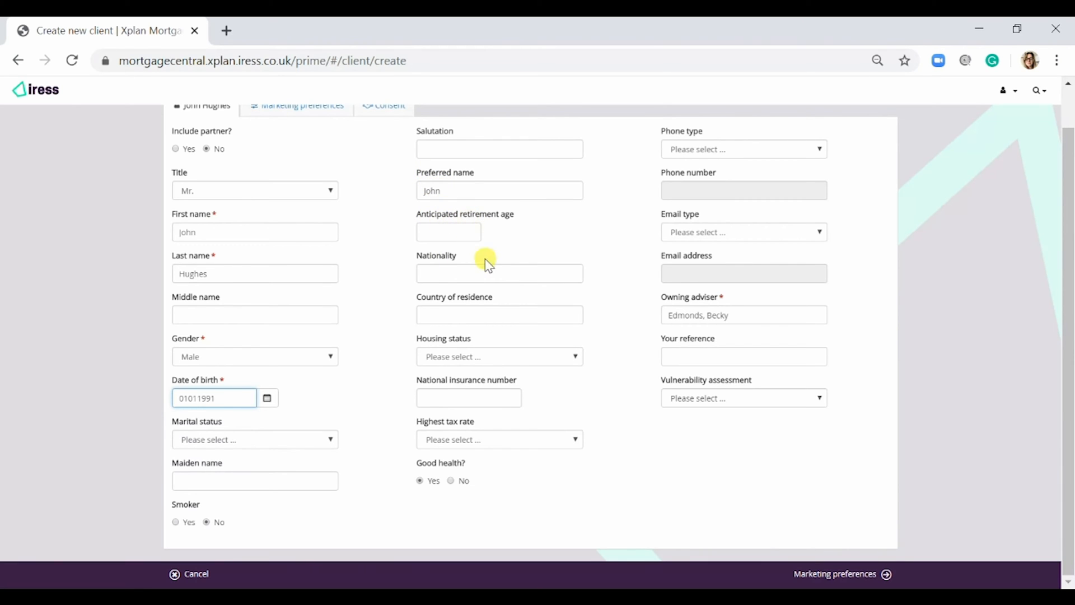
mouse_move(526, 310)
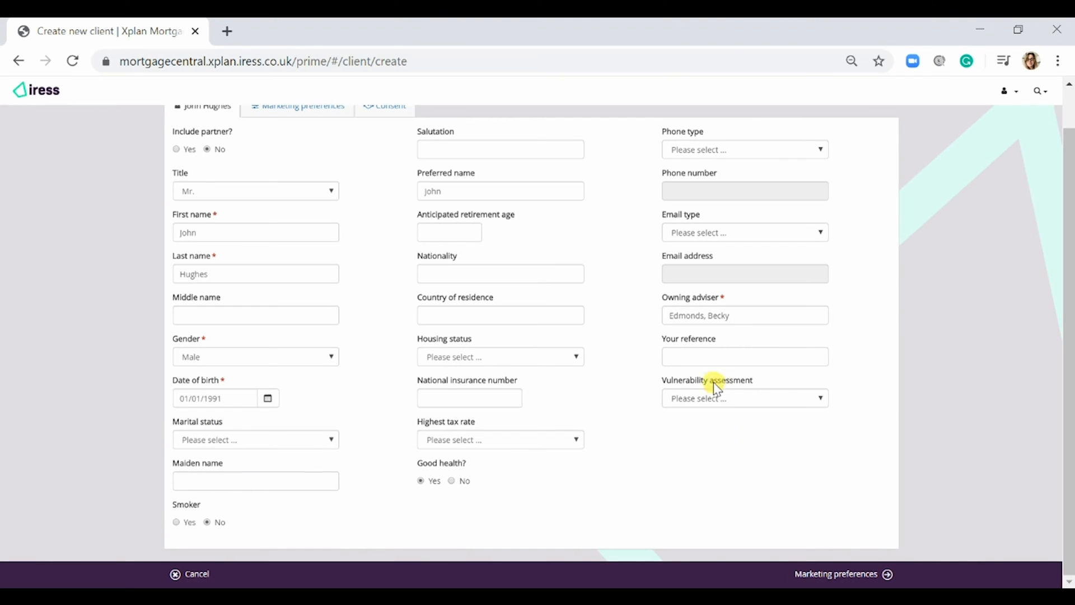
mouse_move(814, 451)
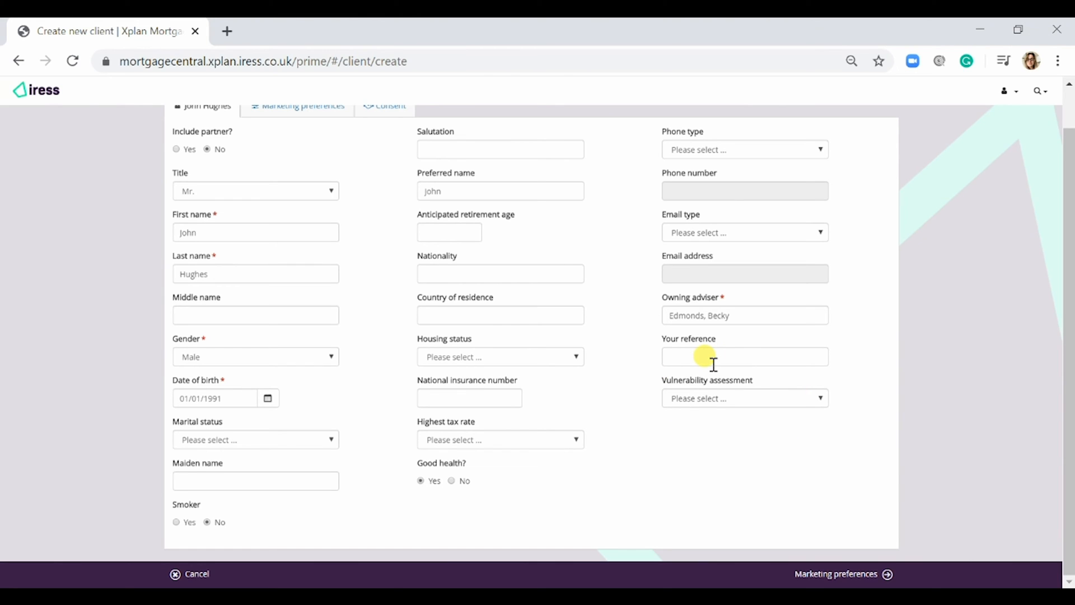
mouse_move(218, 228)
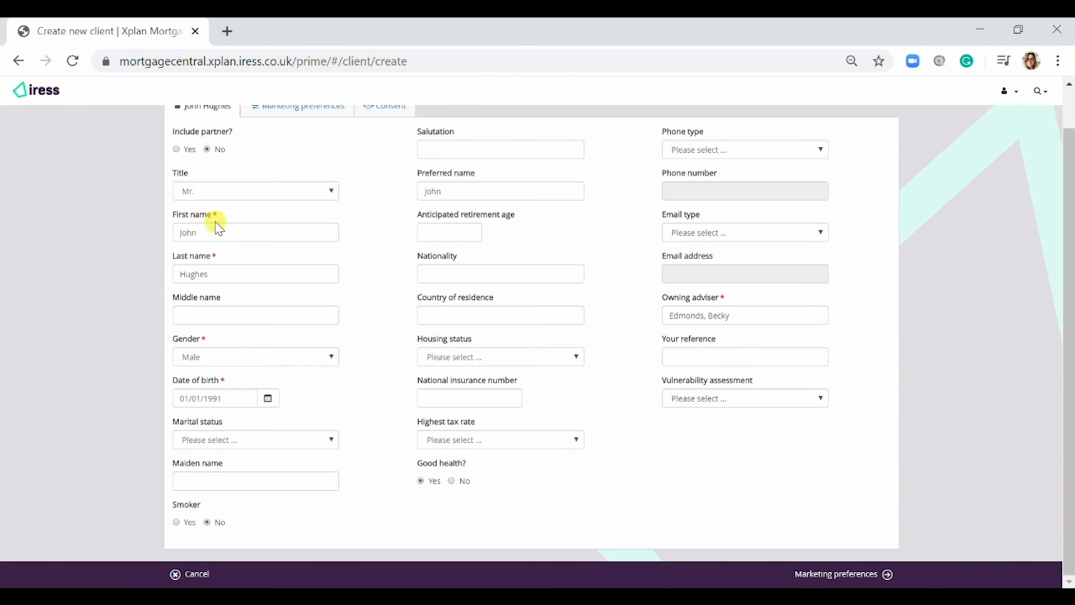
mouse_move(268, 333)
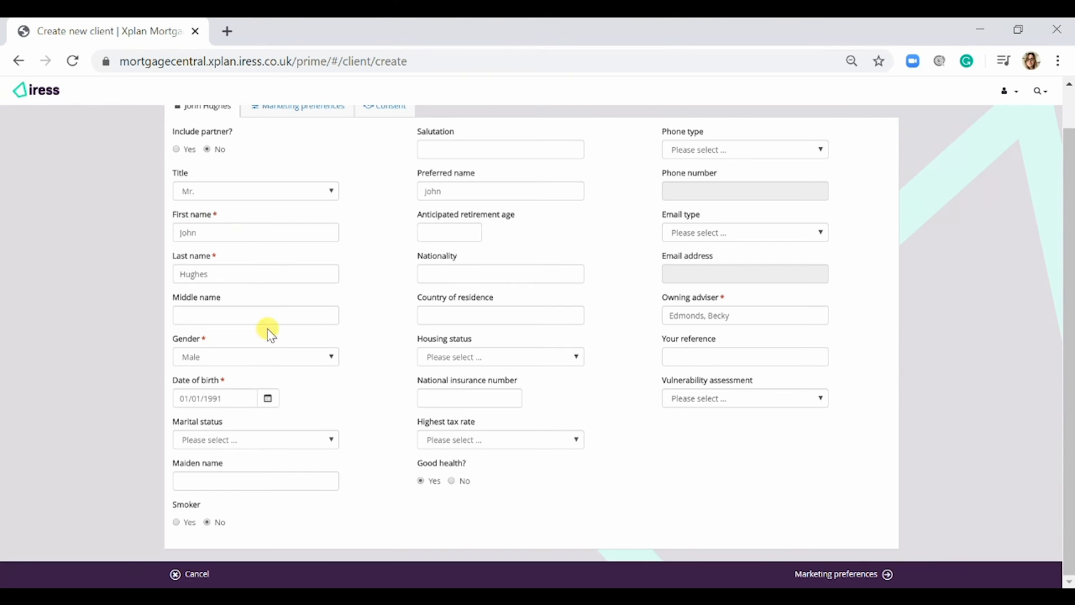
mouse_move(378, 356)
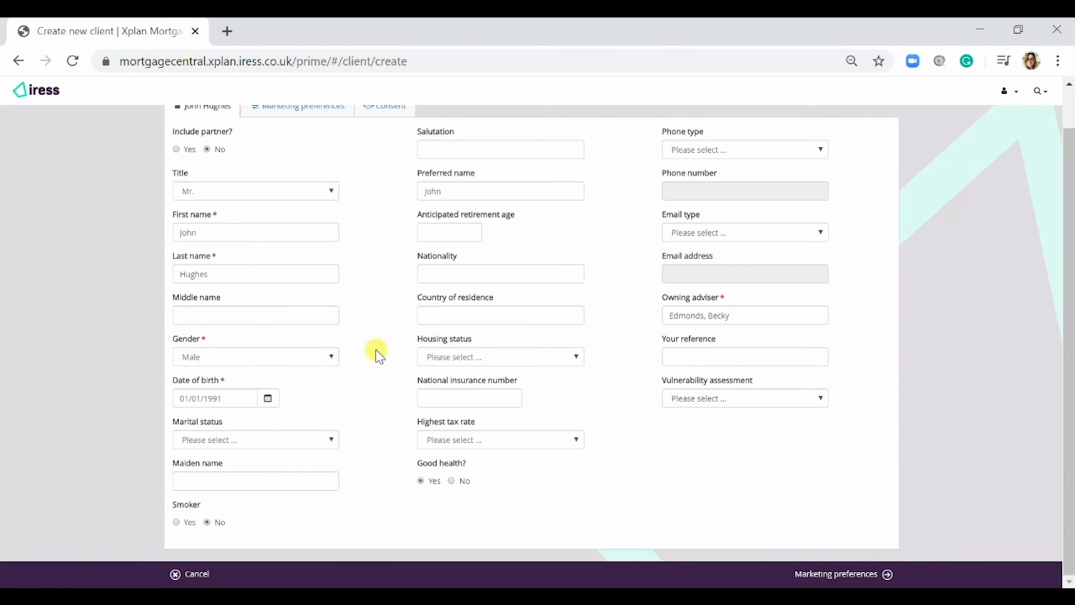
Enter retirement age 67, British nationality, and United Kingdom as country of residence.
left_click(449, 232)
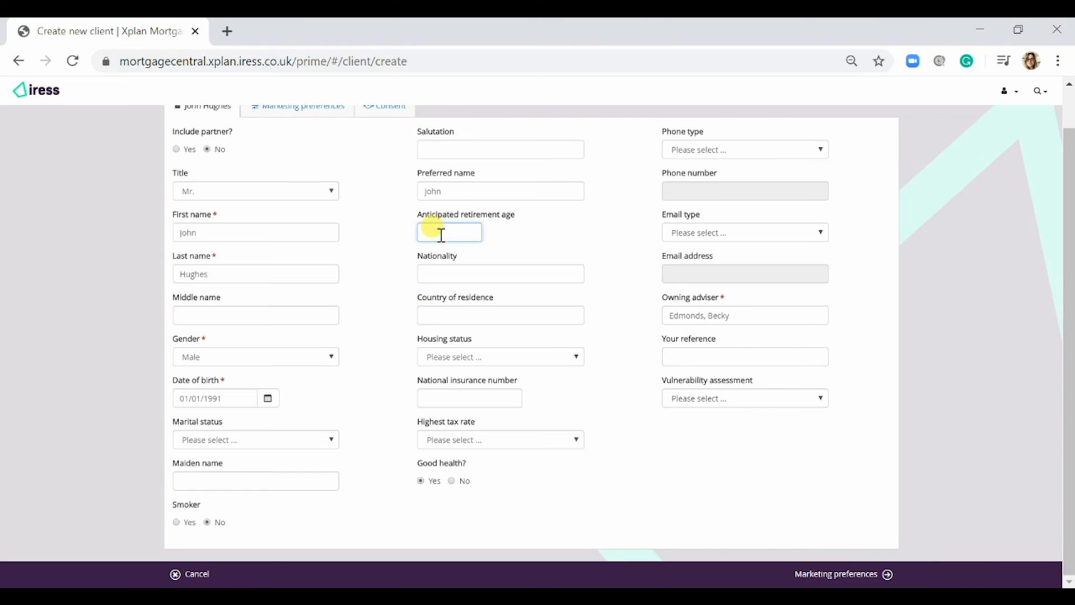
type("67")
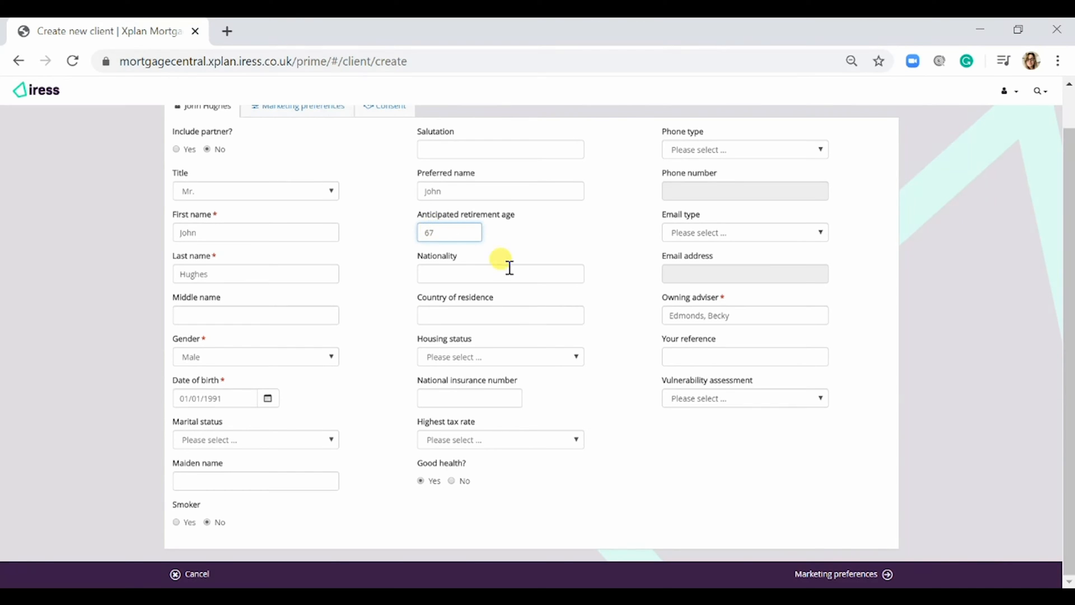
type("Br")
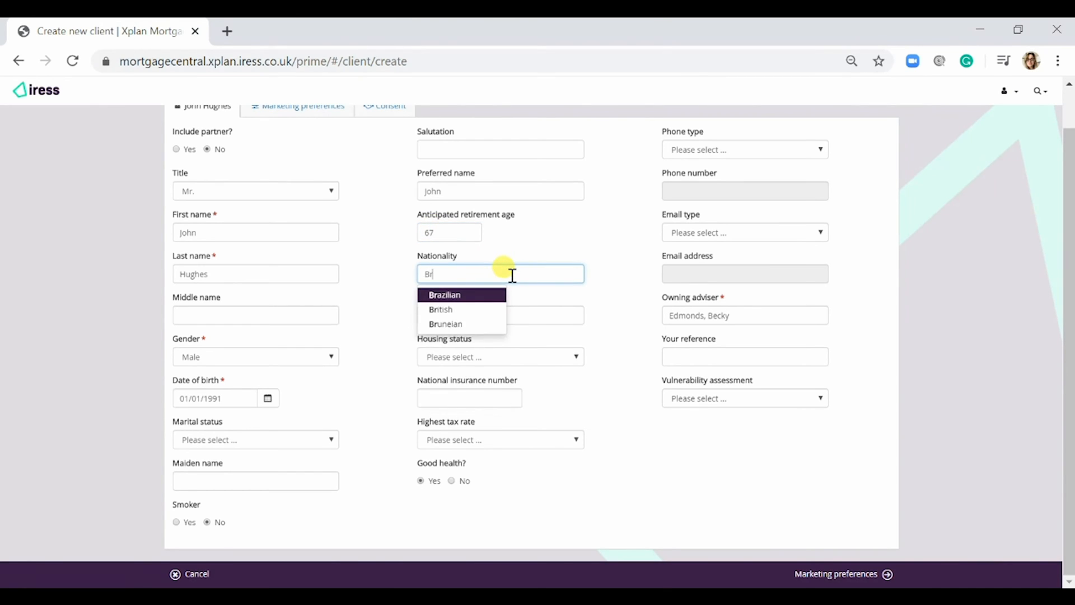
left_click(440, 309)
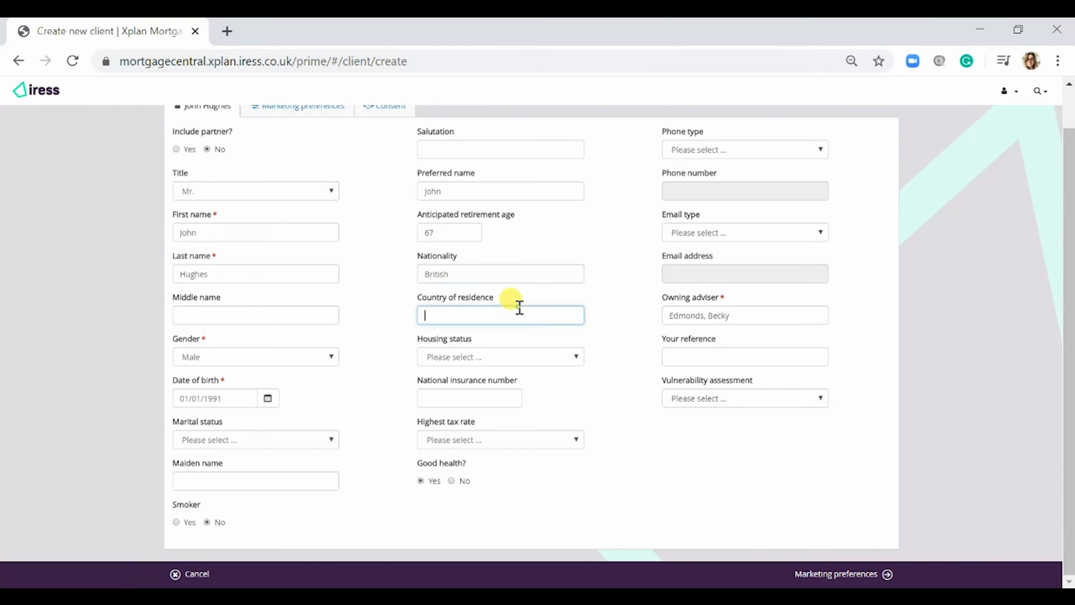
type("United Kingdom")
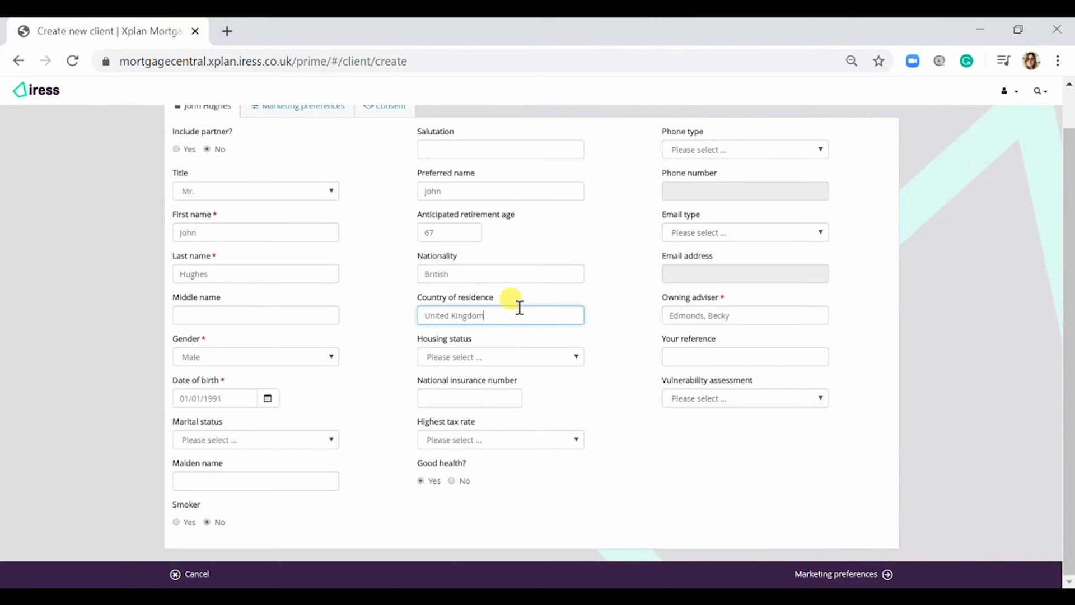
mouse_move(727, 227)
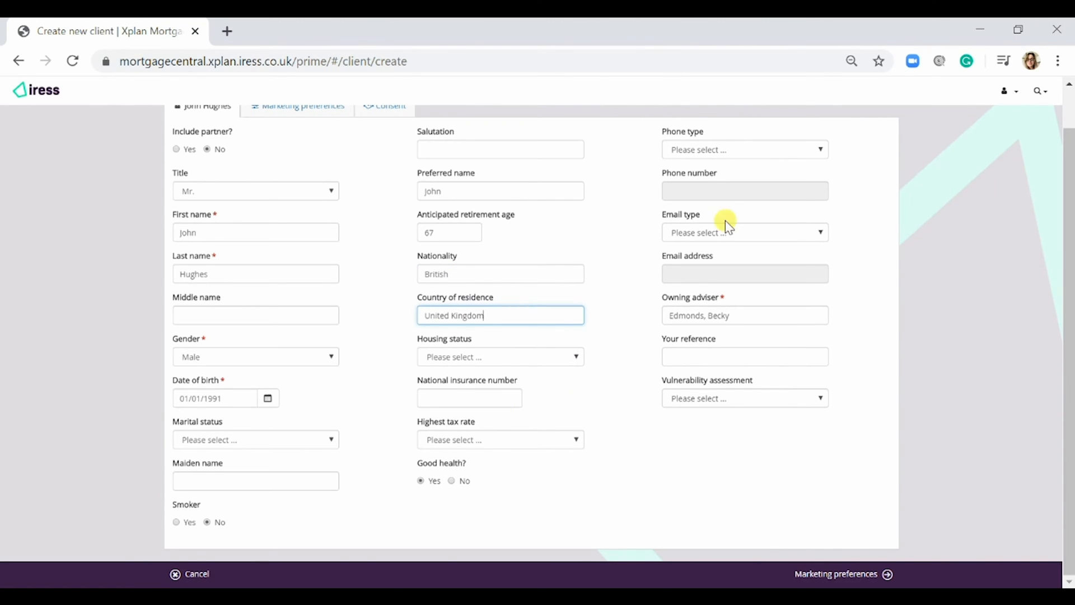
left_click(744, 149)
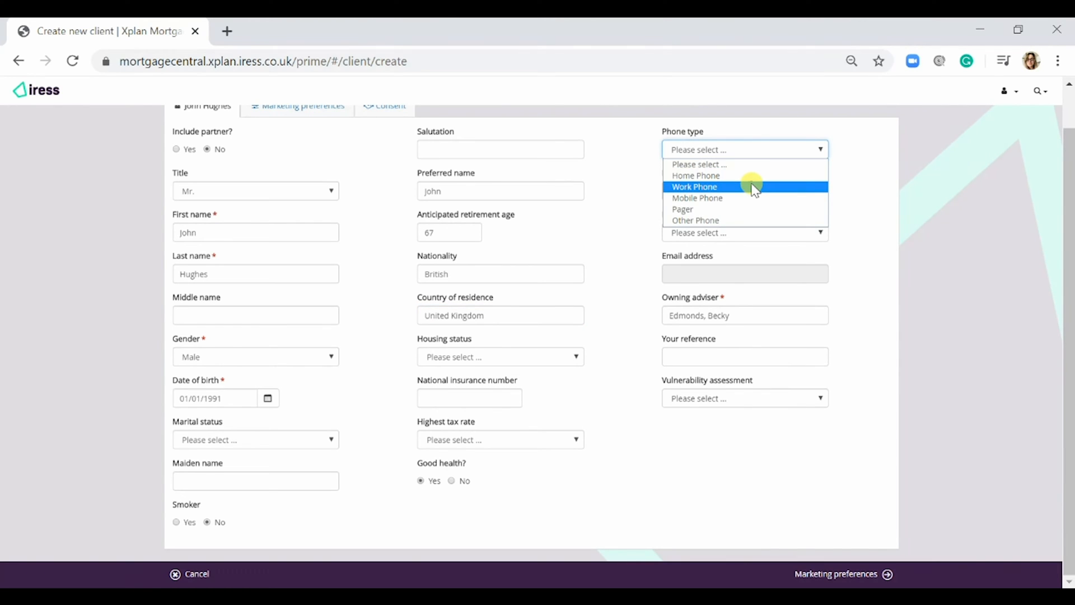
left_click(693, 187)
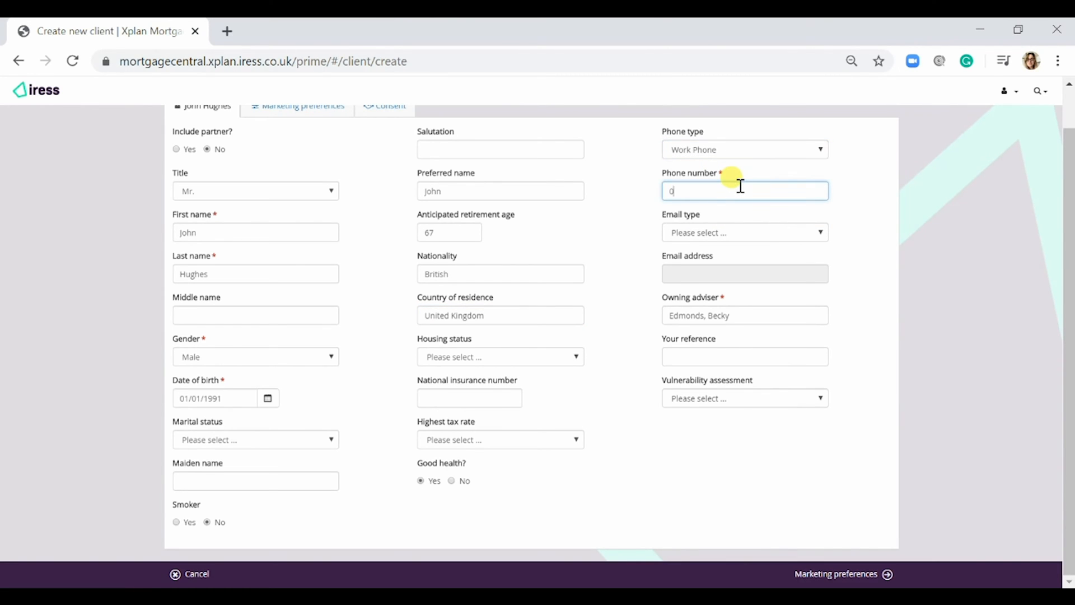
type("1999999999")
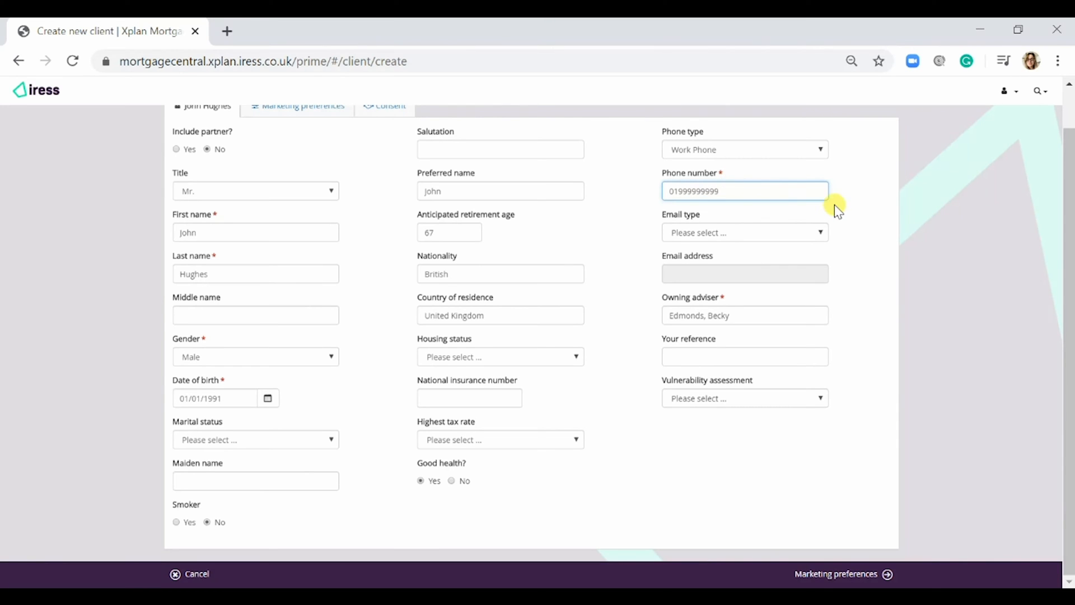
mouse_move(860, 401)
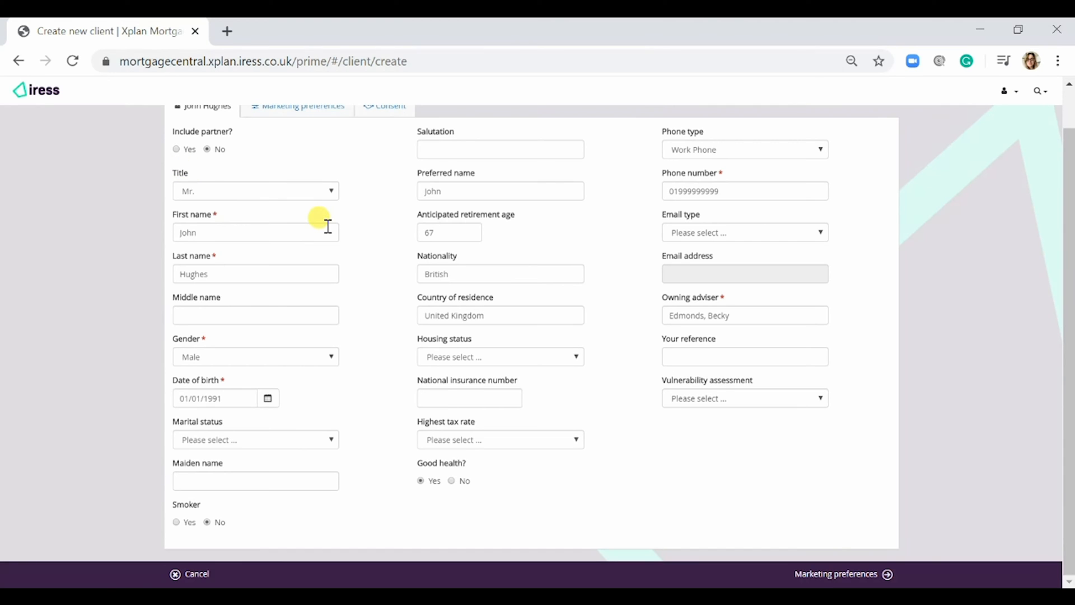
mouse_move(180, 149)
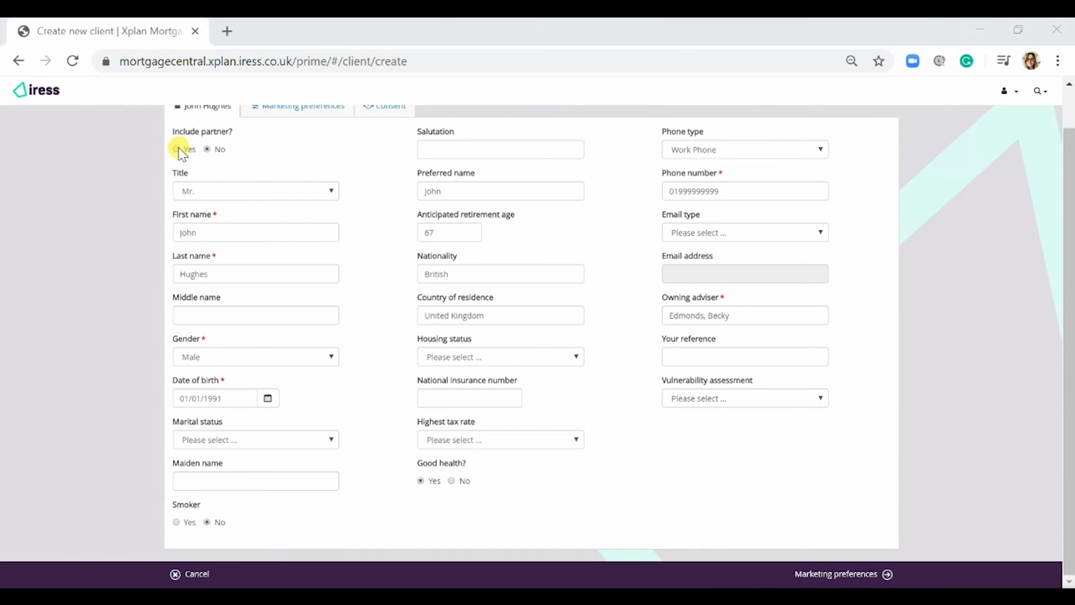
left_click(177, 149)
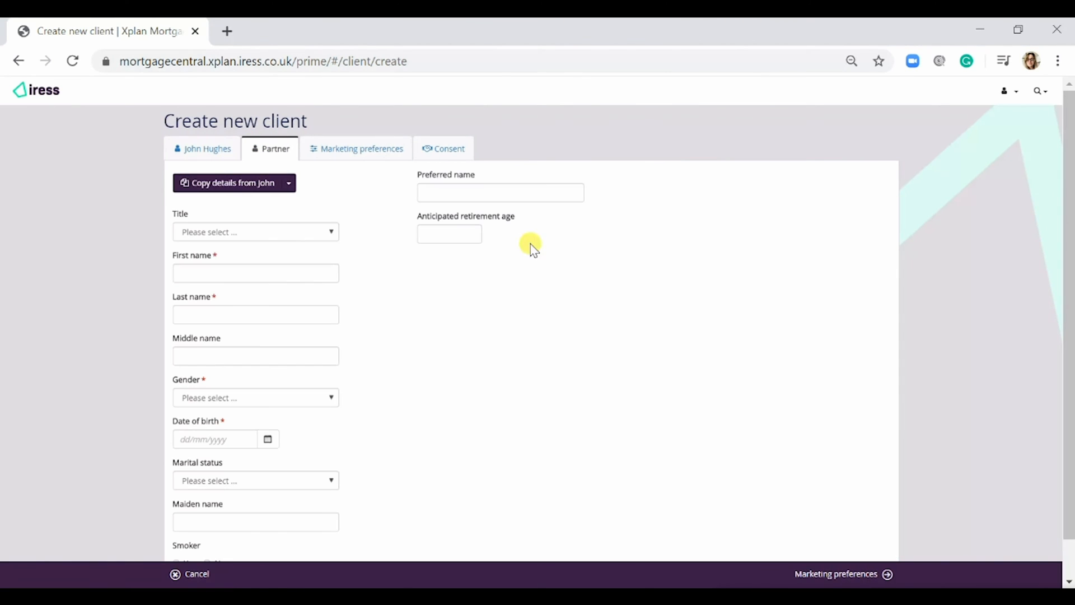
scroll("down", 3)
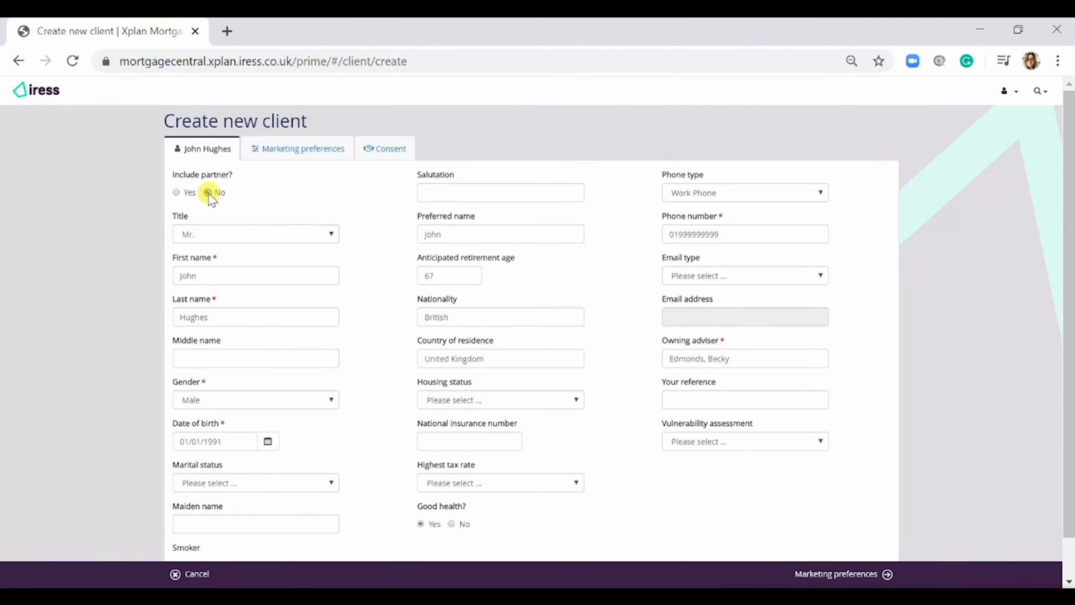
left_click(207, 192)
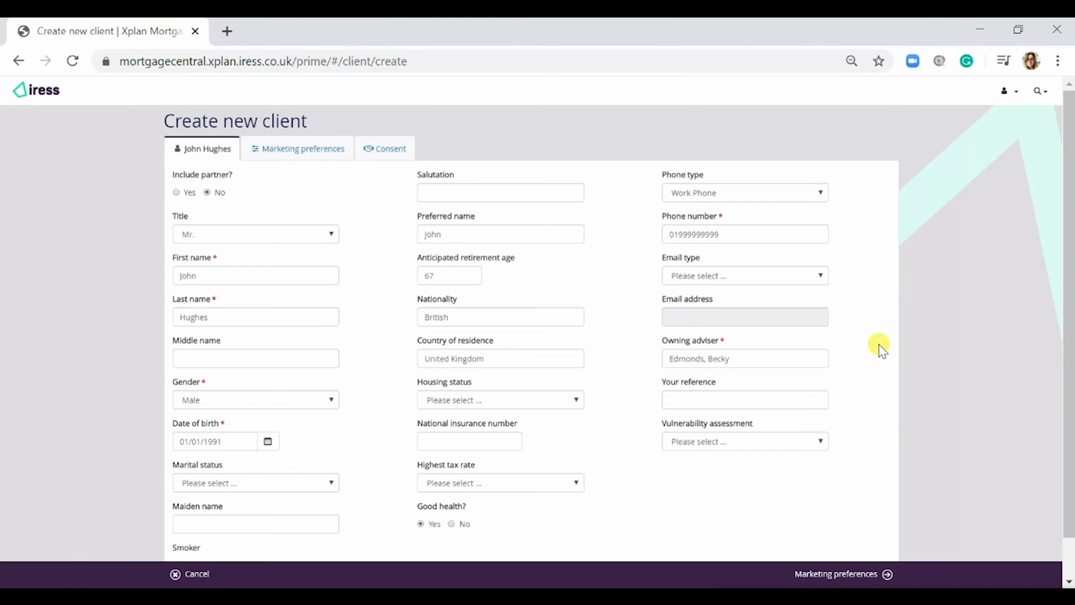
scroll("down", 3)
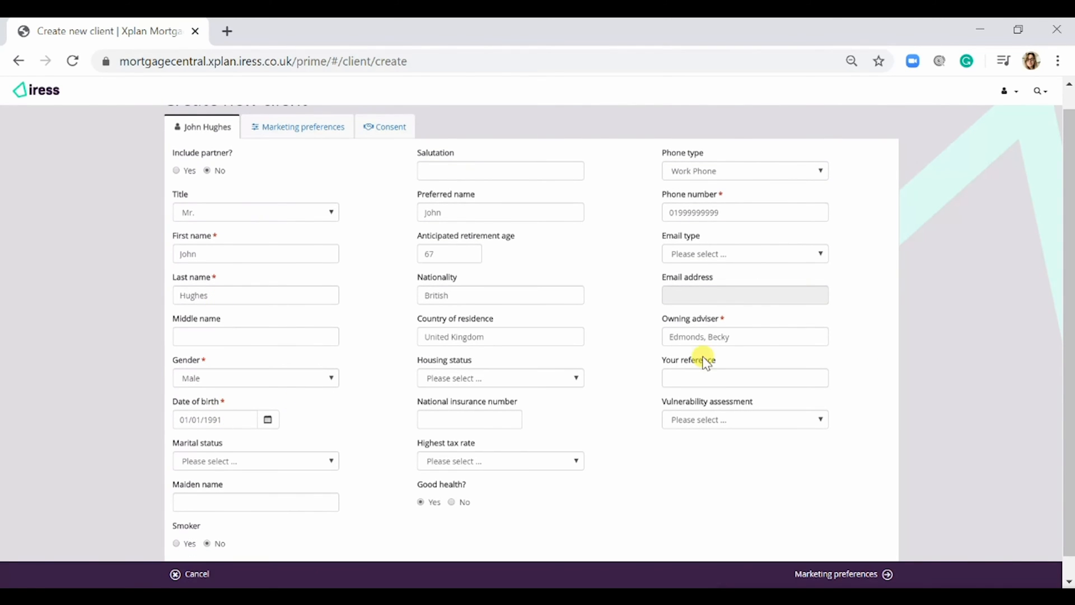
In Marketing preferences, decline email, mail and SMS and allow phone.
left_click(835, 574)
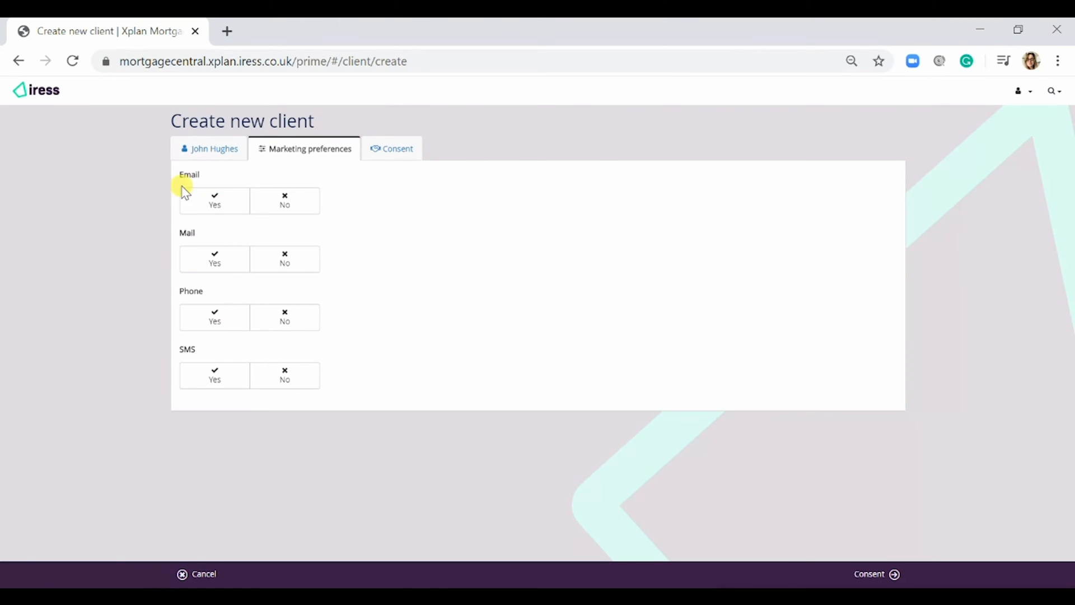
mouse_move(171, 196)
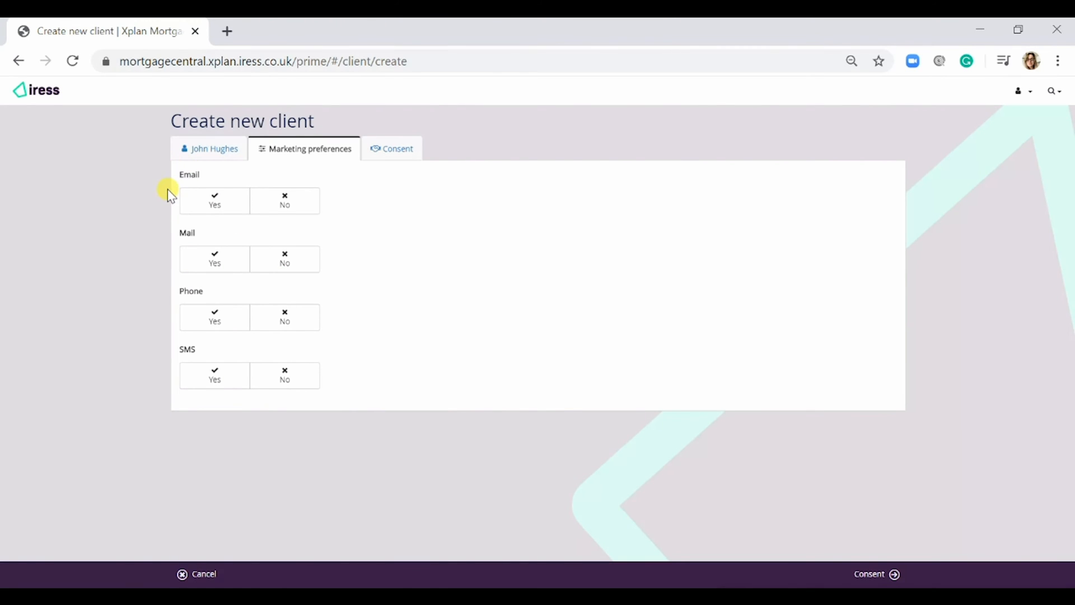
mouse_move(181, 237)
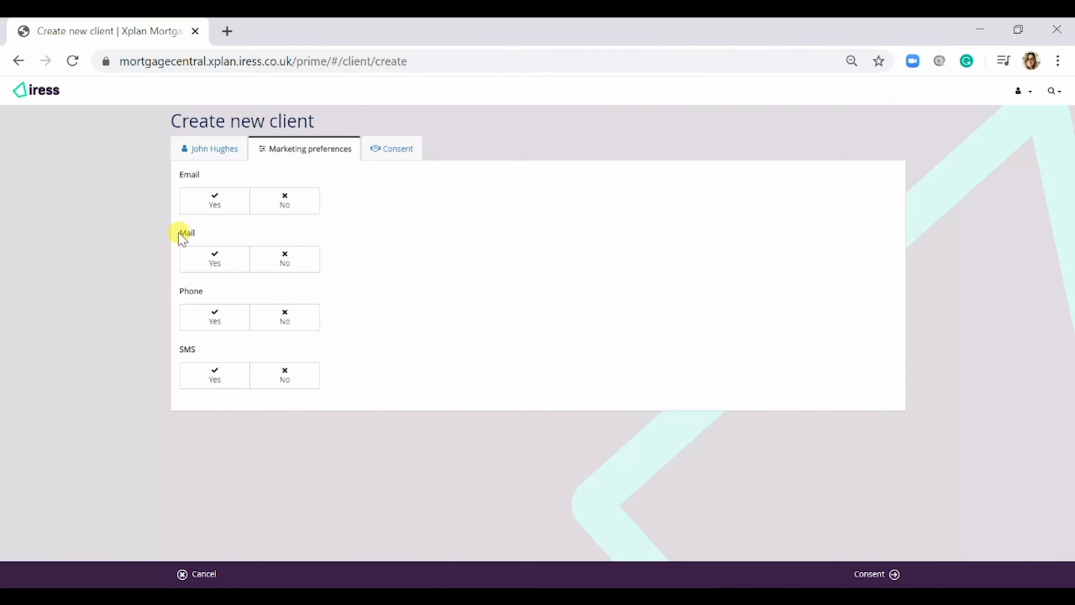
mouse_move(194, 360)
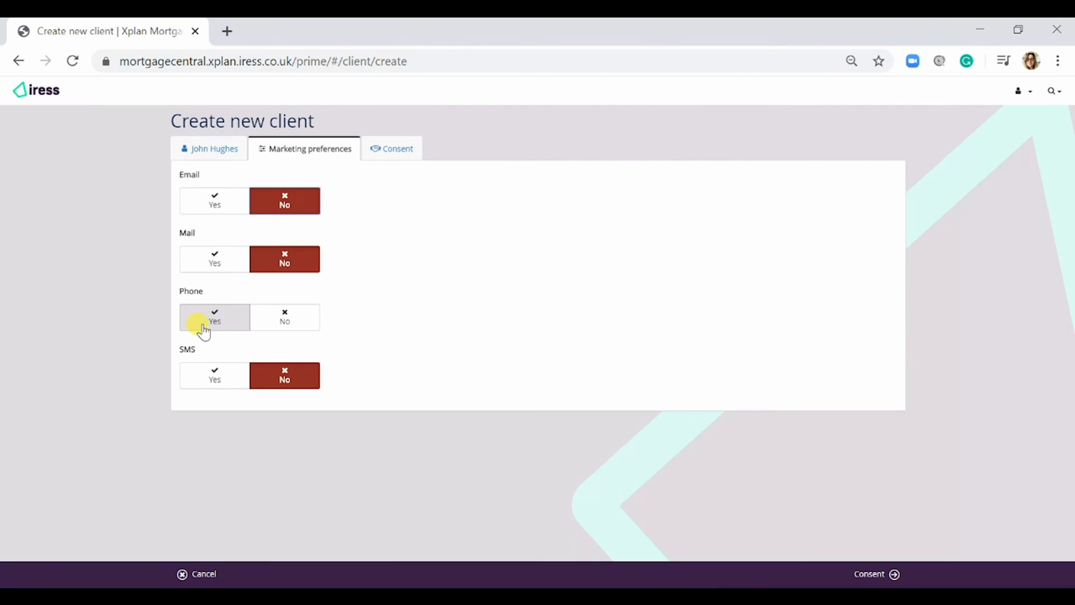
left_click(214, 317)
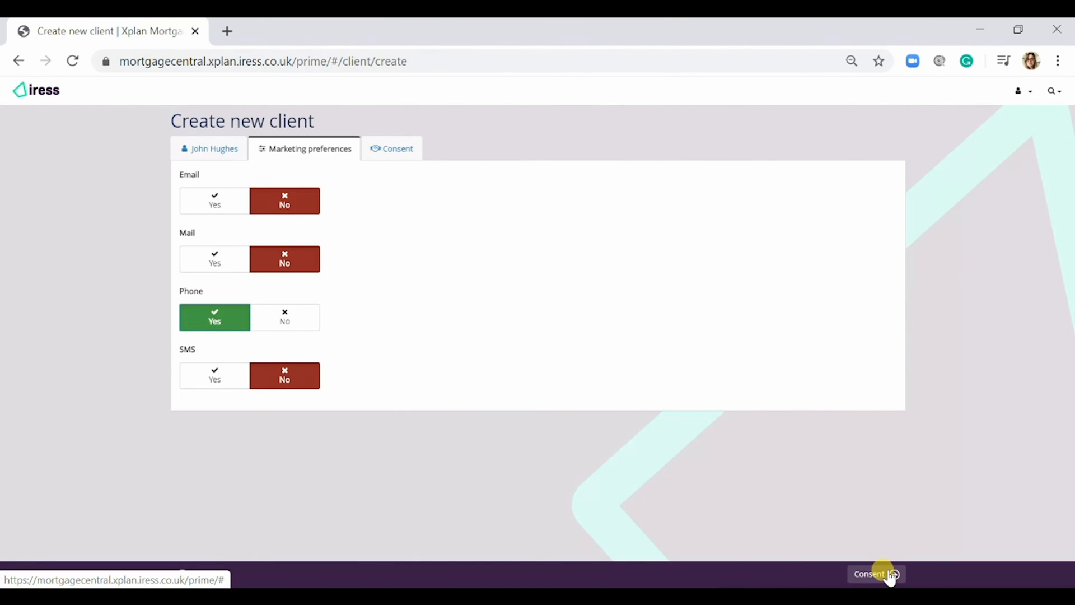
left_click(397, 147)
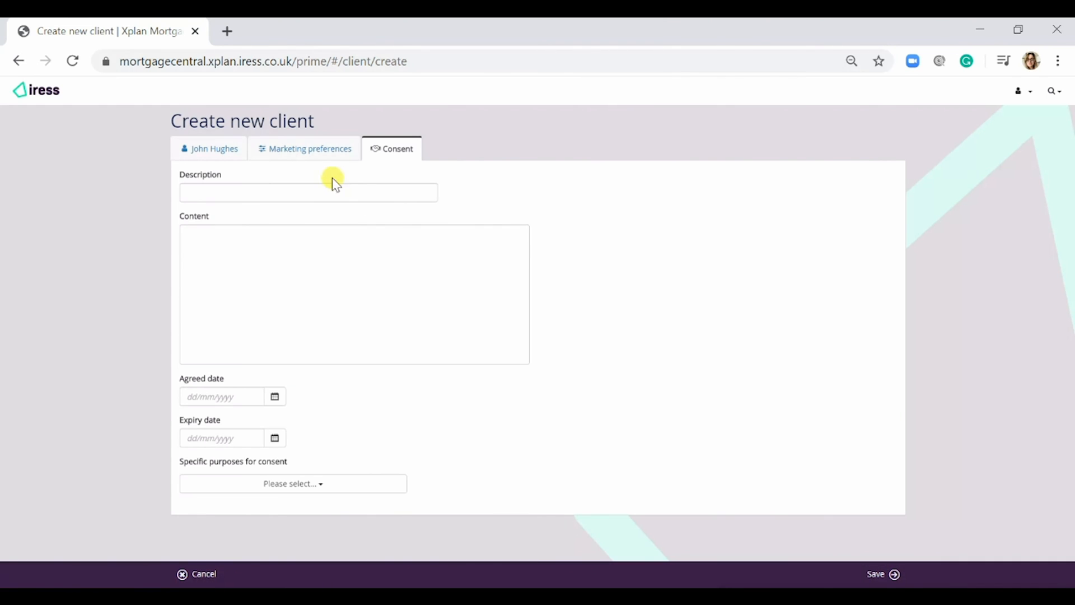
mouse_move(333, 516)
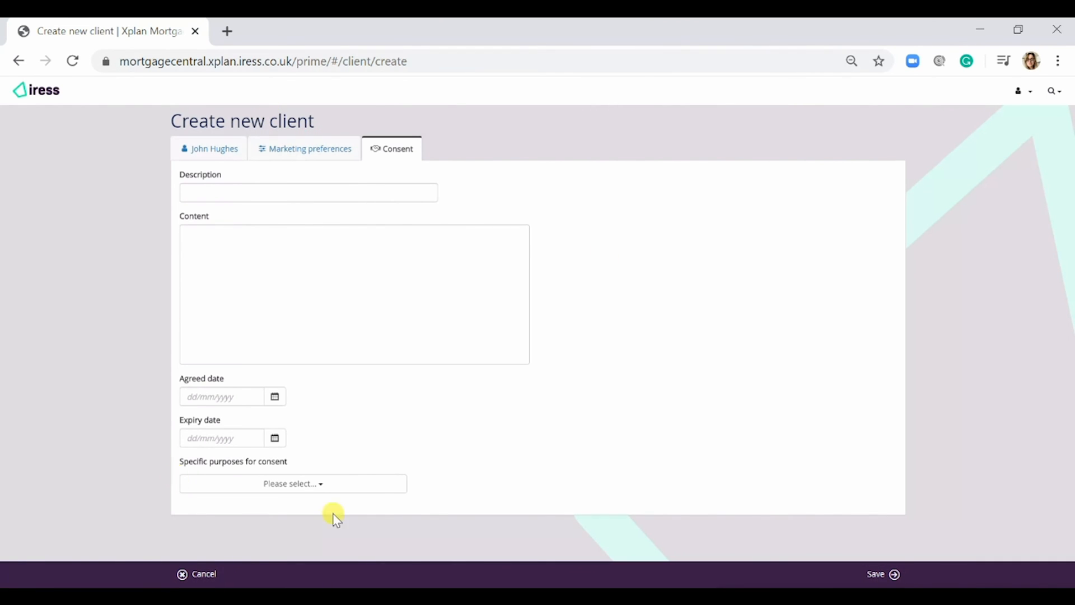
mouse_move(352, 485)
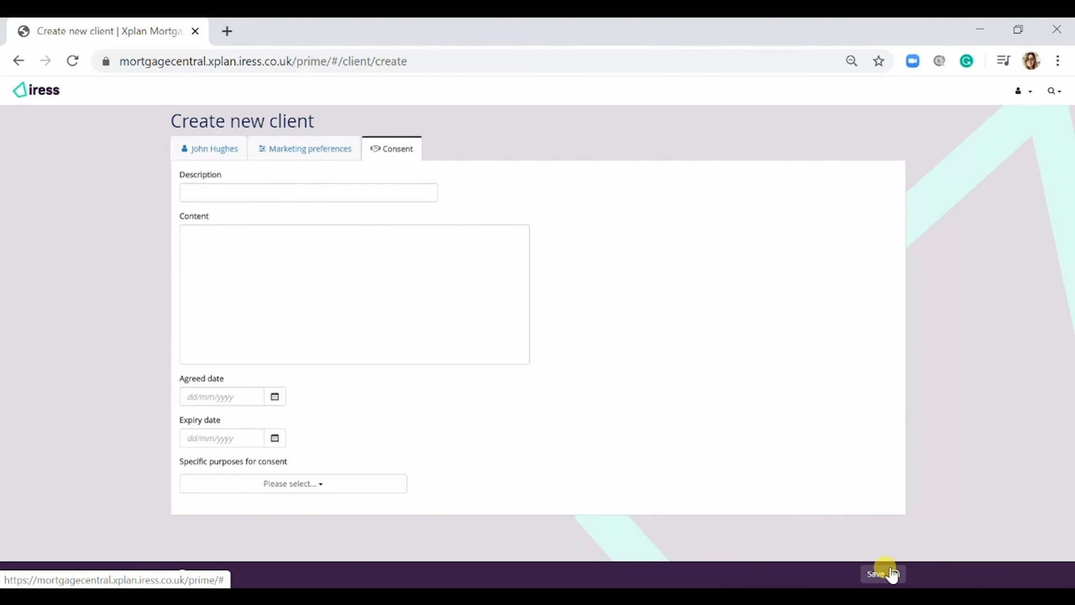
left_click(880, 574)
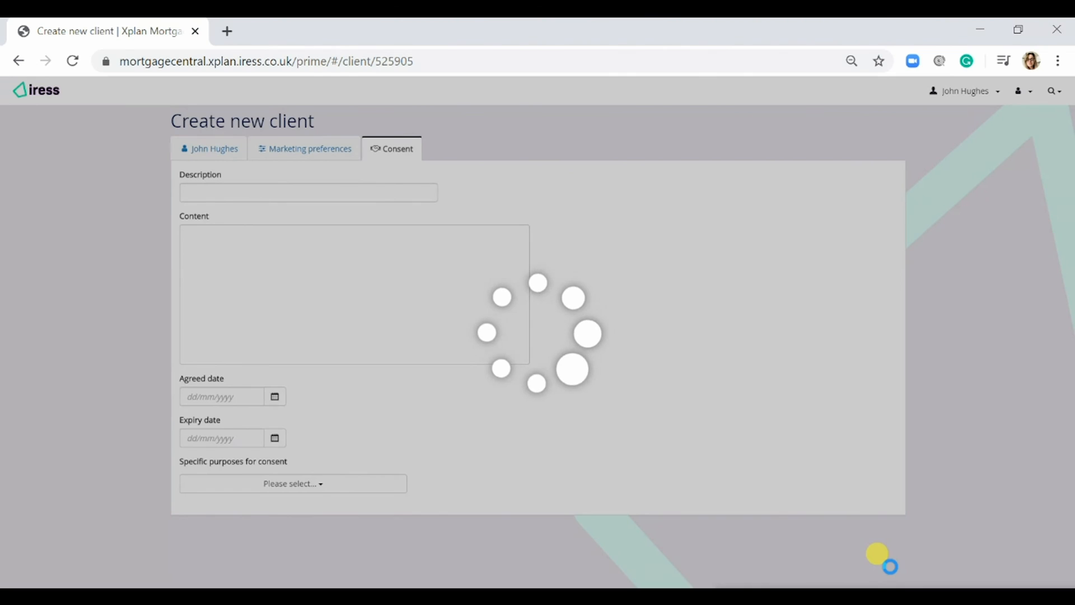